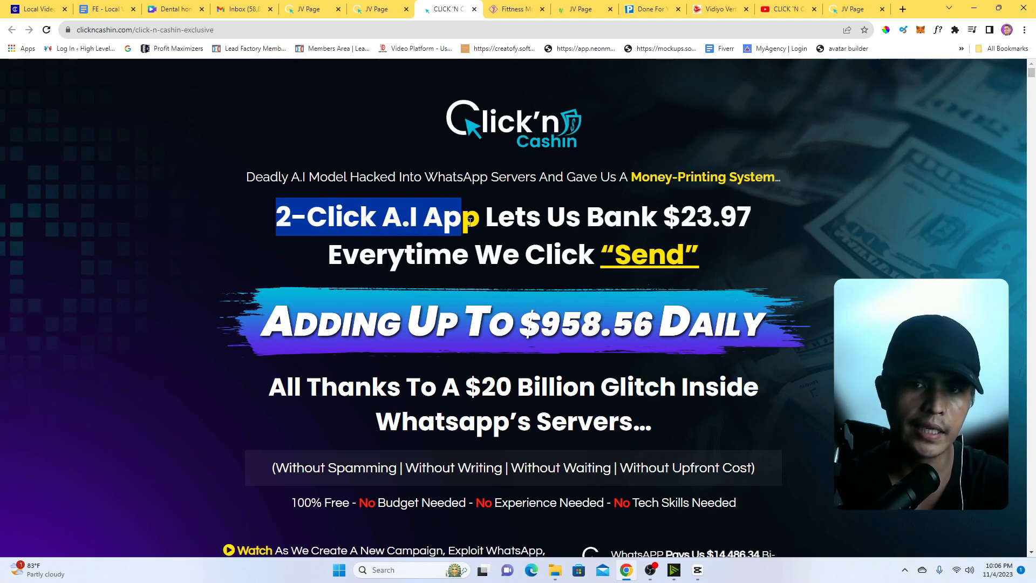
# - Highlight the '2-Click A.I App' headline on the Click'n Cashin JV page
pyautogui.moveTo(466, 216); pyautogui.dragTo(752, 216)
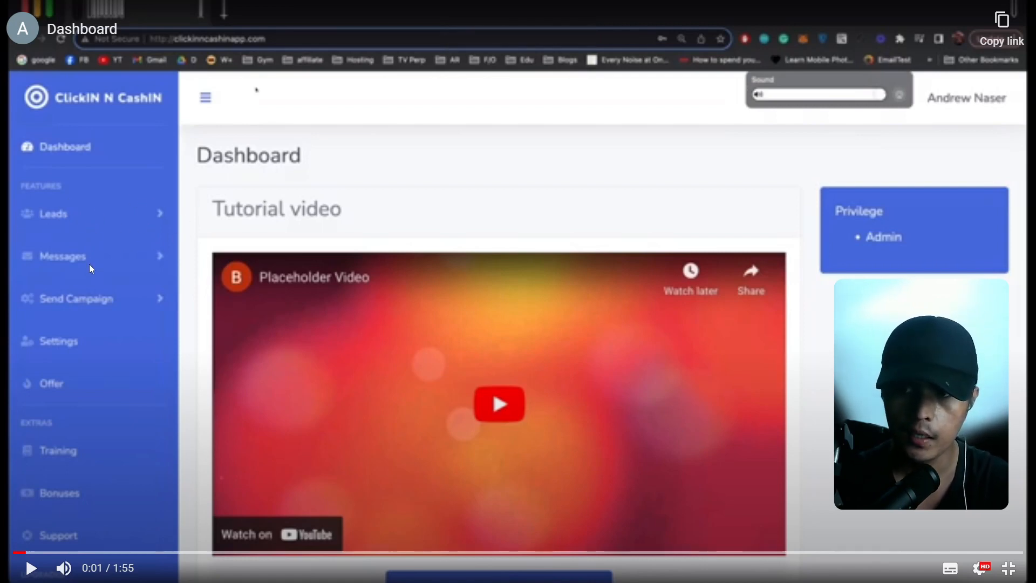
pyautogui.moveTo(103, 266)
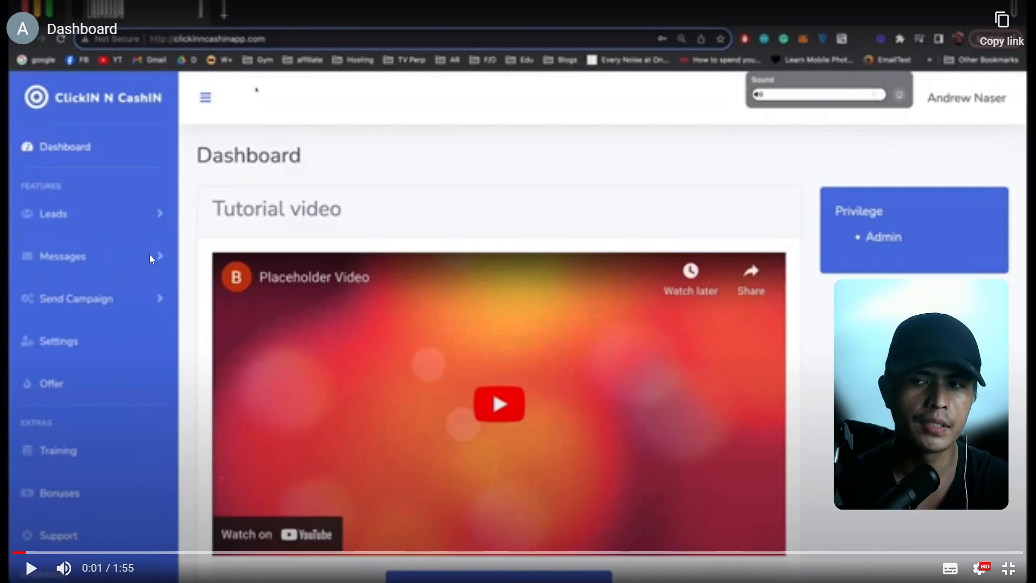
pyautogui.moveTo(110, 268)
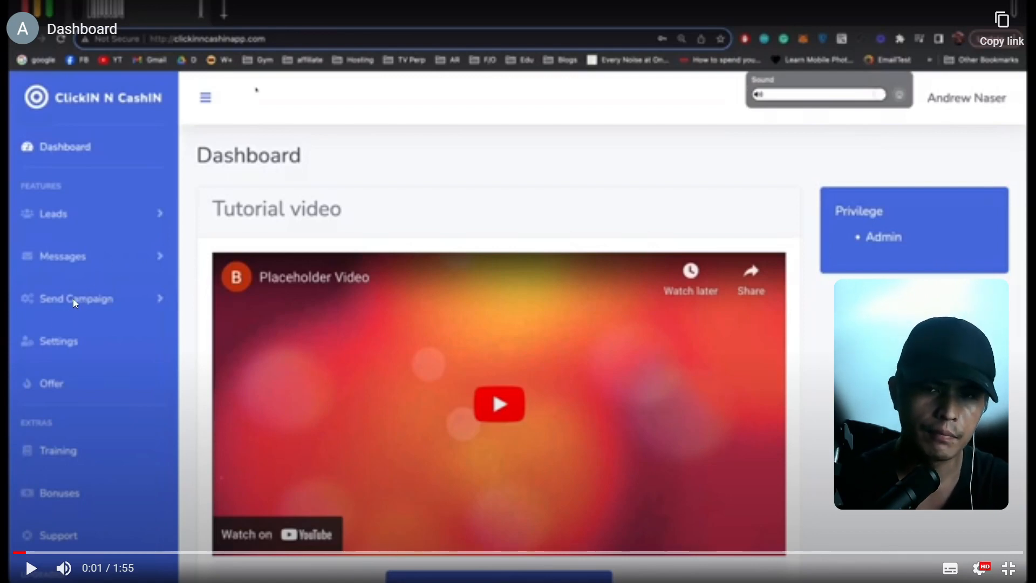
pyautogui.moveTo(140, 317)
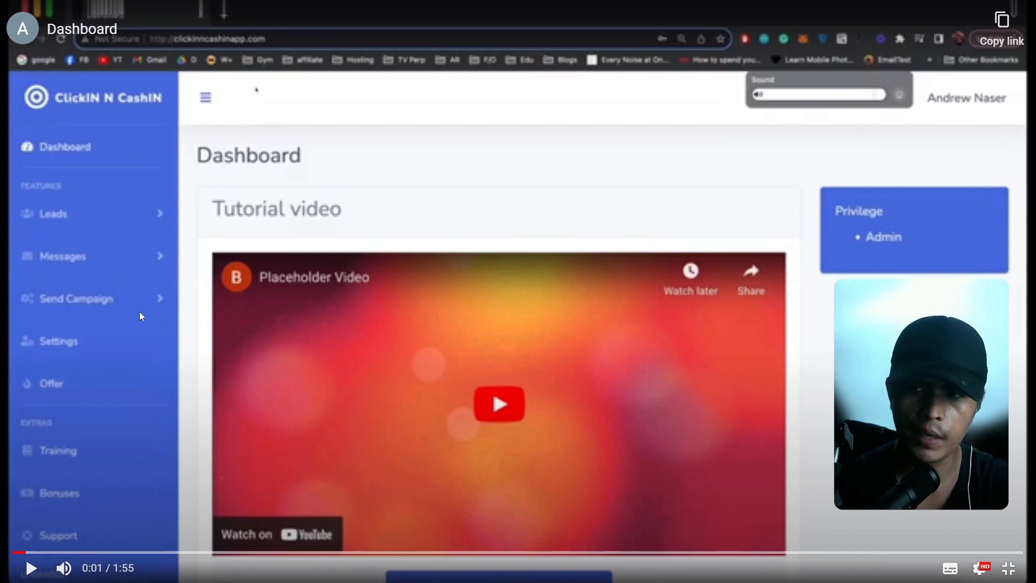
pyautogui.moveTo(136, 306)
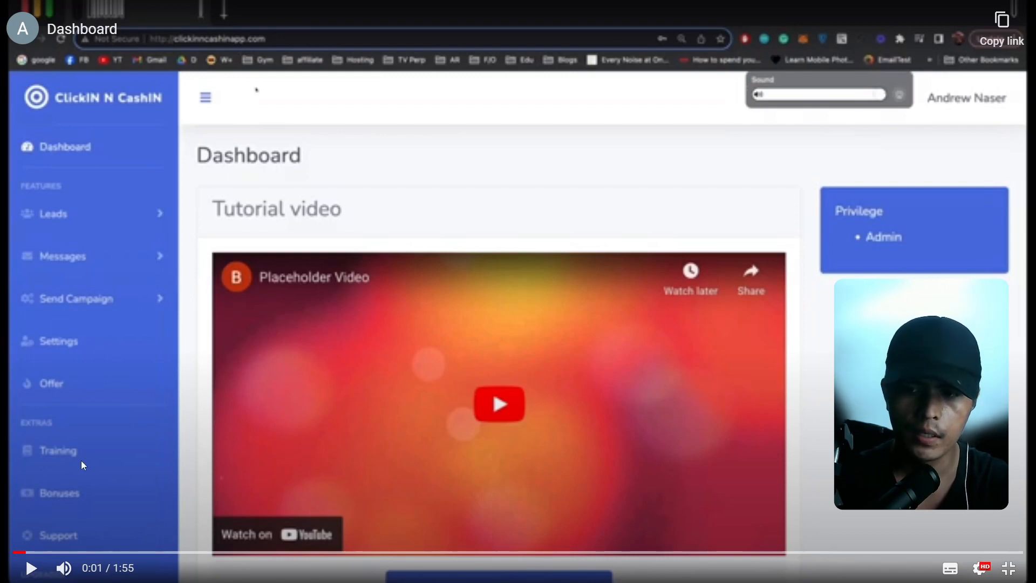
pyautogui.moveTo(12, 485)
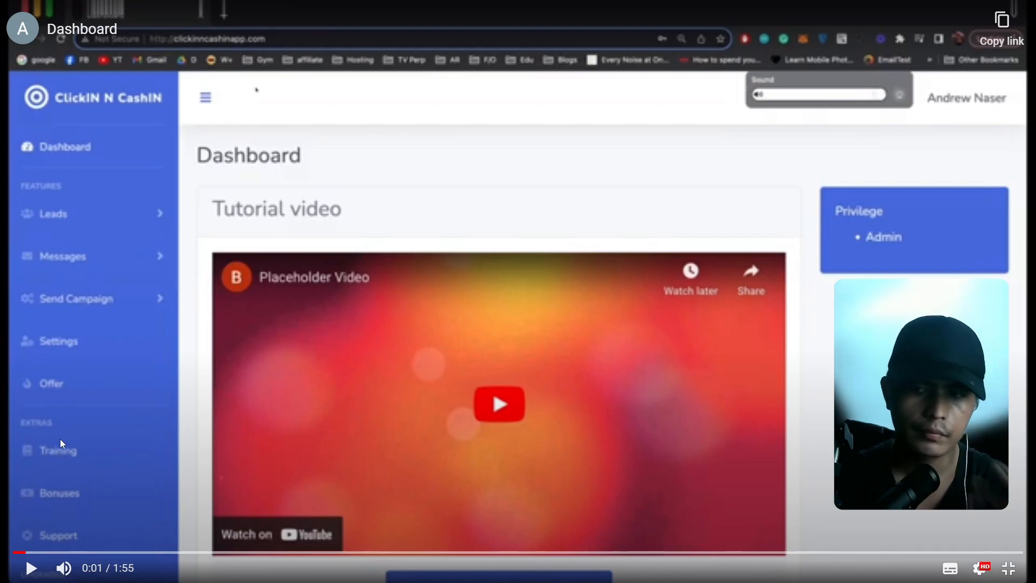
pyautogui.moveTo(92, 454)
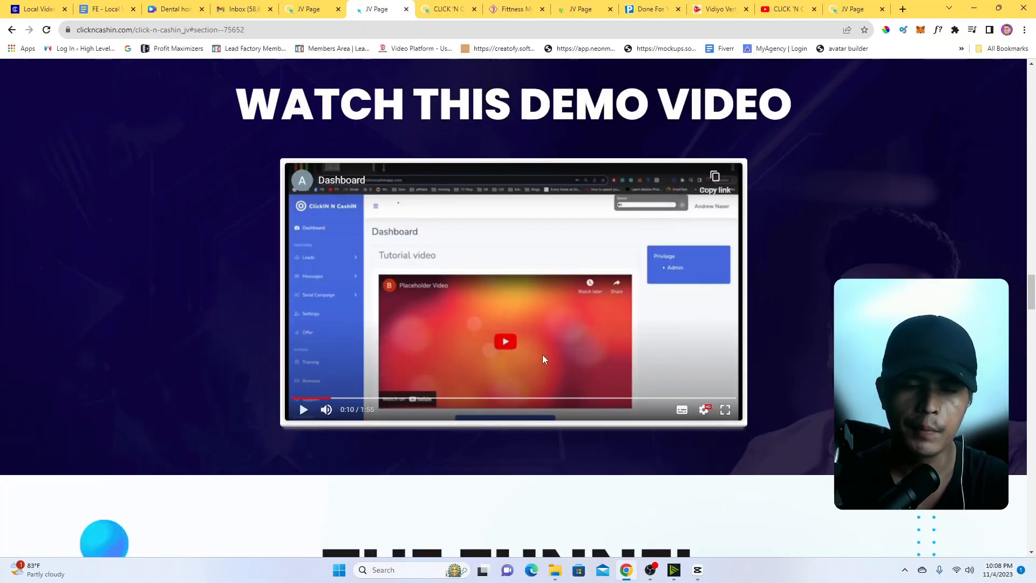
pyautogui.moveTo(333, 398)
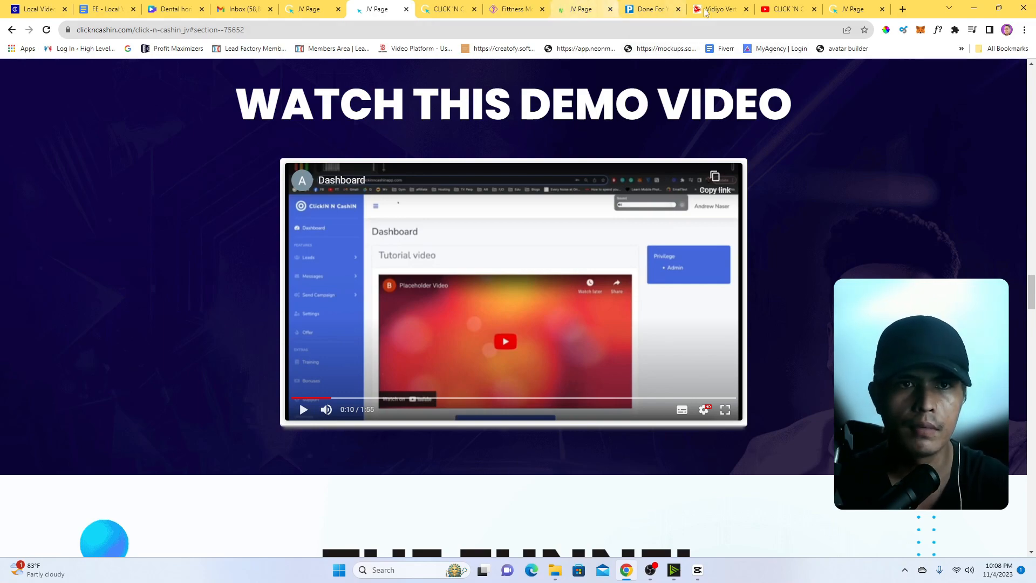
# - Stop briefly on the Vidiyo Vertical tab, then move to the Local Video Matic tab
pyautogui.click(717, 9)
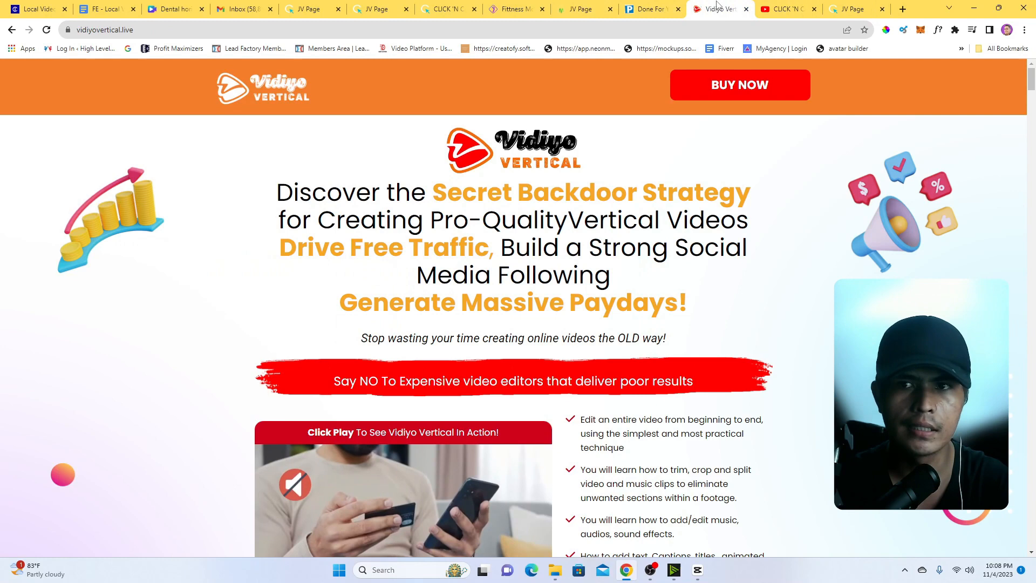
pyautogui.click(856, 9)
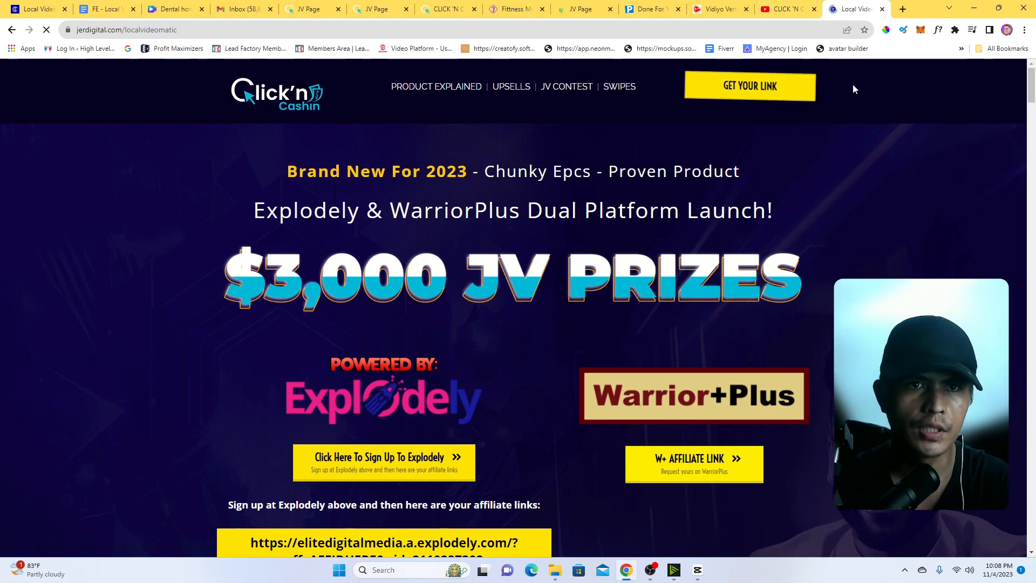
# - Scroll through the Local Video Matic headline, feature list, demo video and purchase section
pyautogui.scroll(-3)
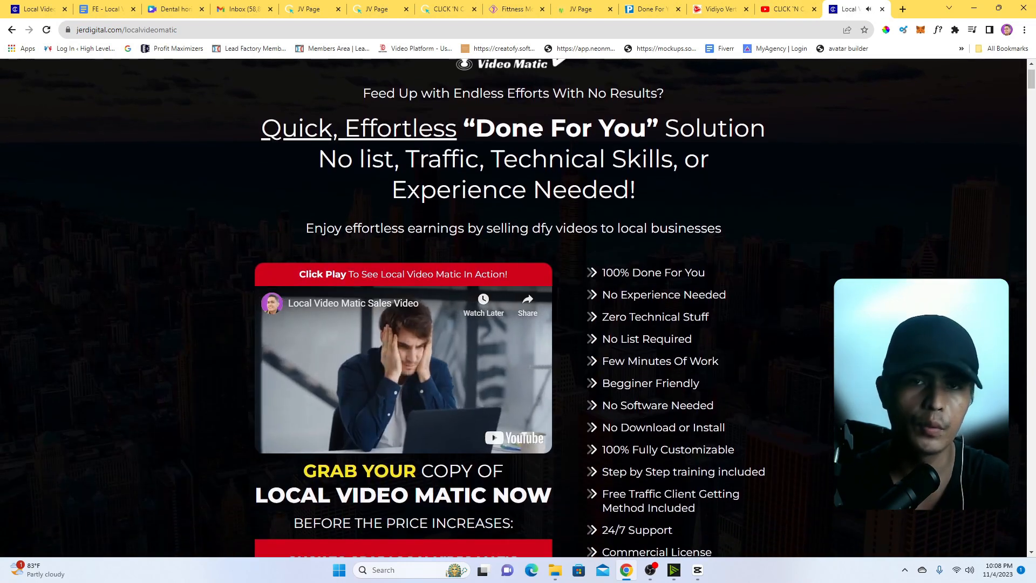
pyautogui.scroll(3)
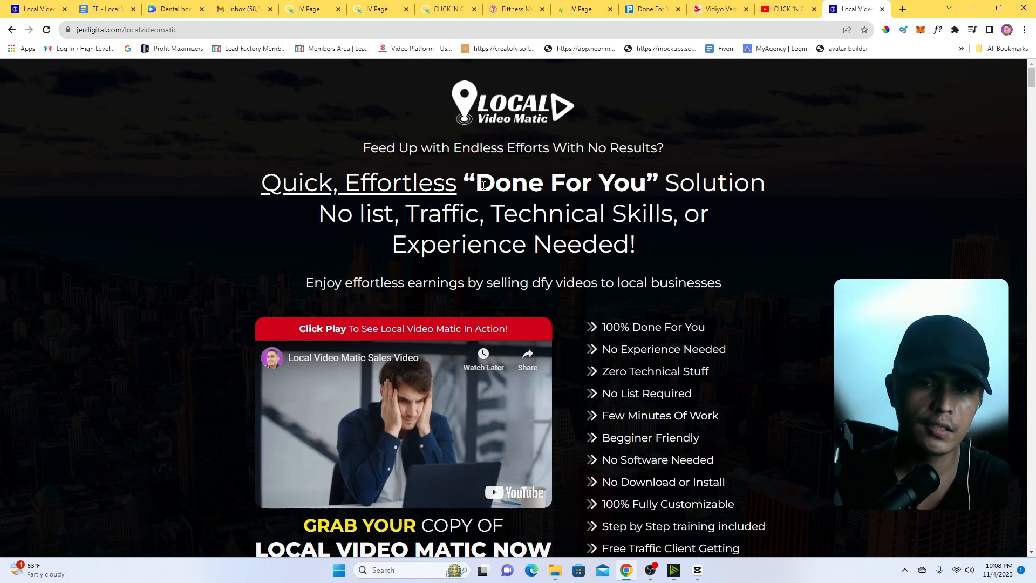
pyautogui.moveTo(692, 240)
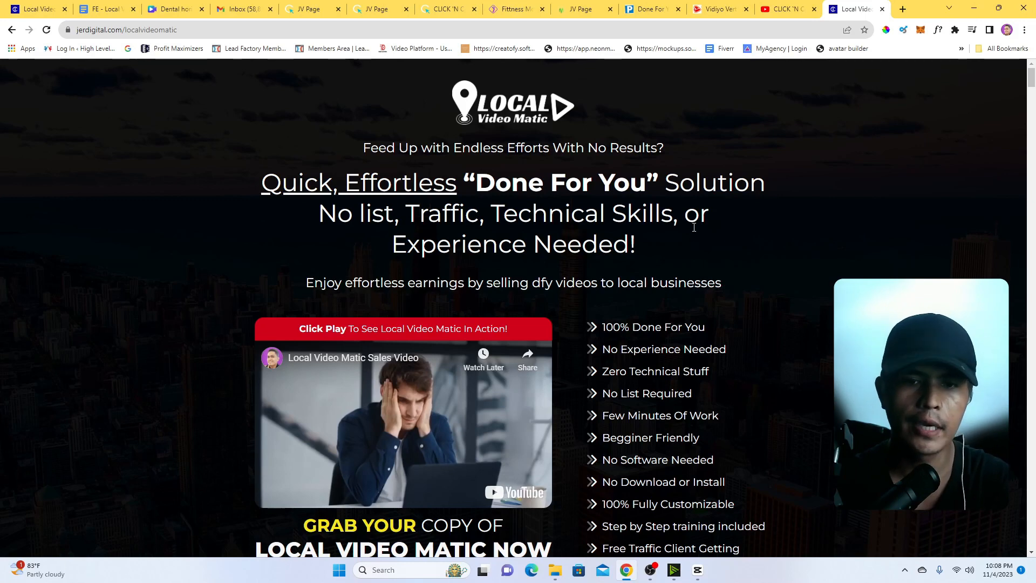
pyautogui.scroll(-3)
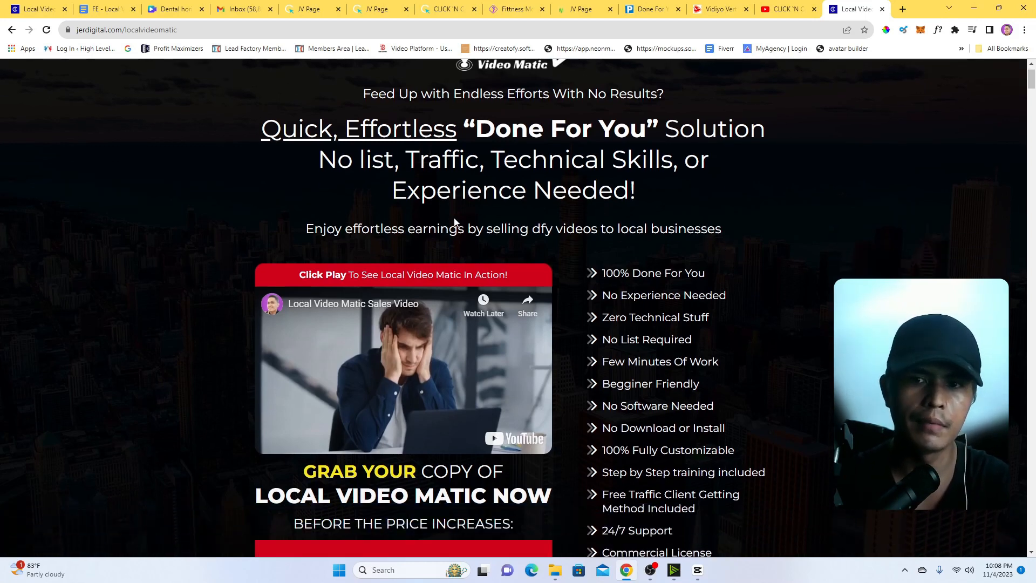
pyautogui.moveTo(592, 247)
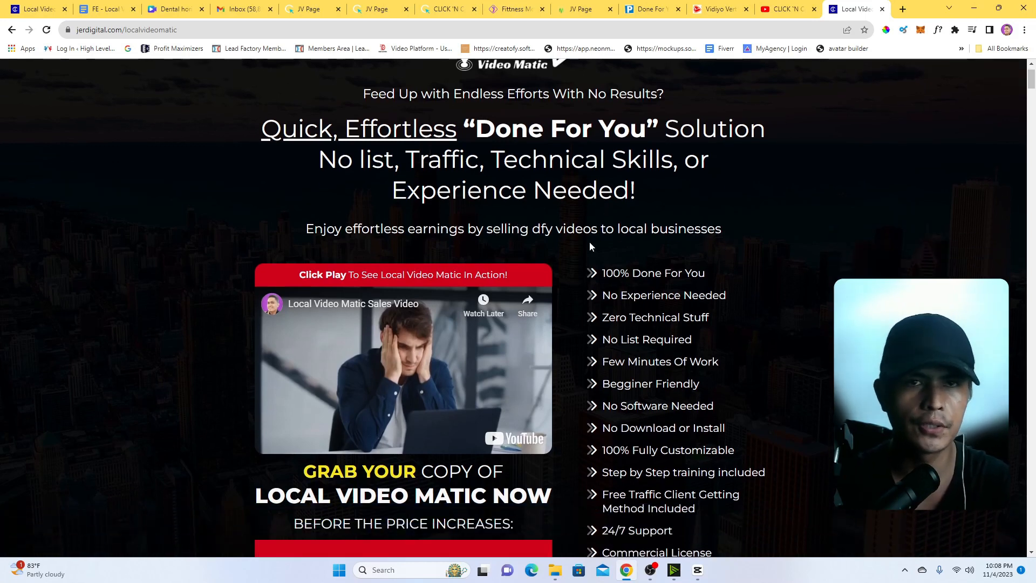
pyautogui.scroll(-3)
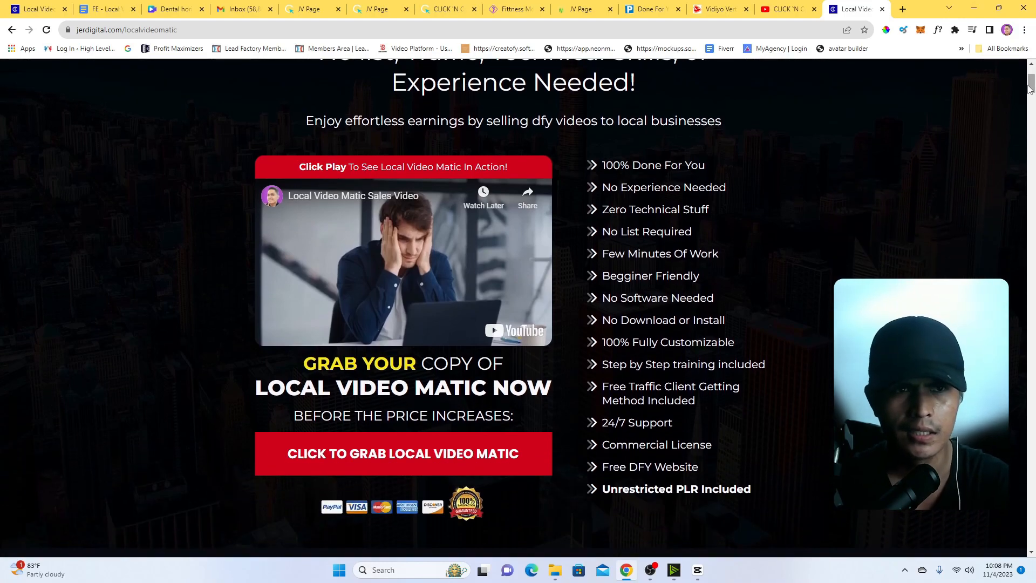
# - Scroll down the Local Video Matic page past the video pack and benefits list
pyautogui.scroll(-3)
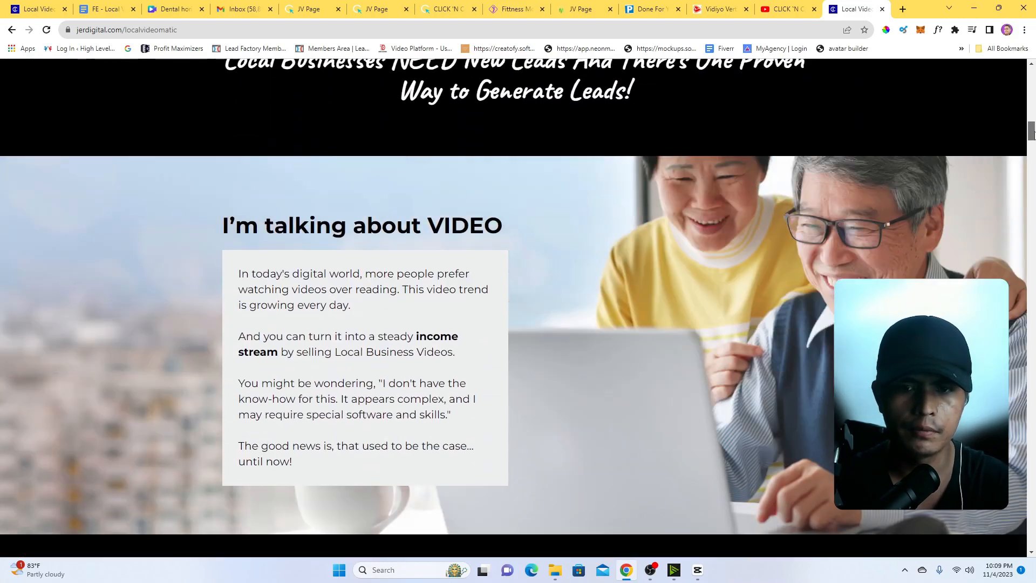
pyautogui.scroll(-3)
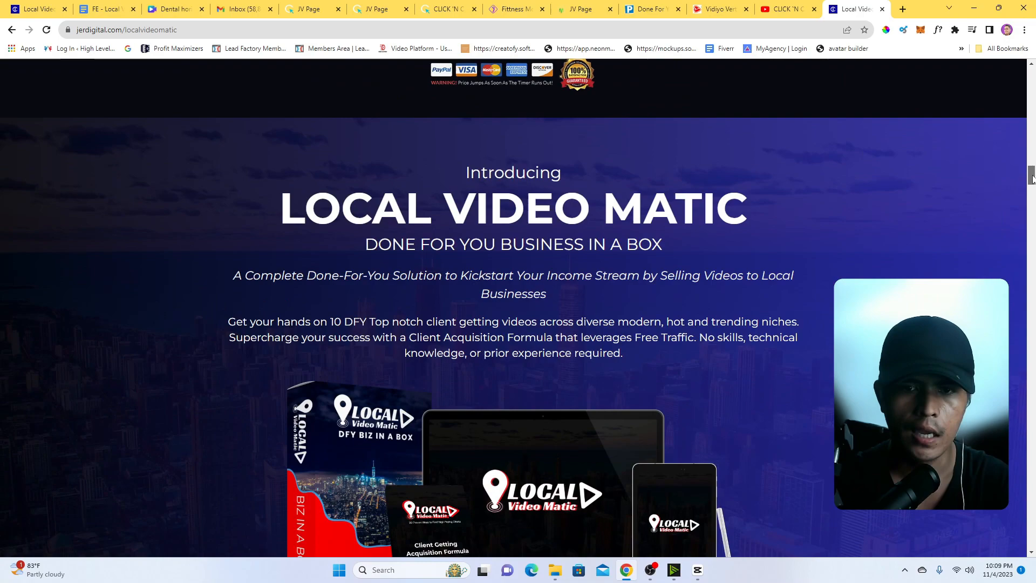
pyautogui.scroll(-3)
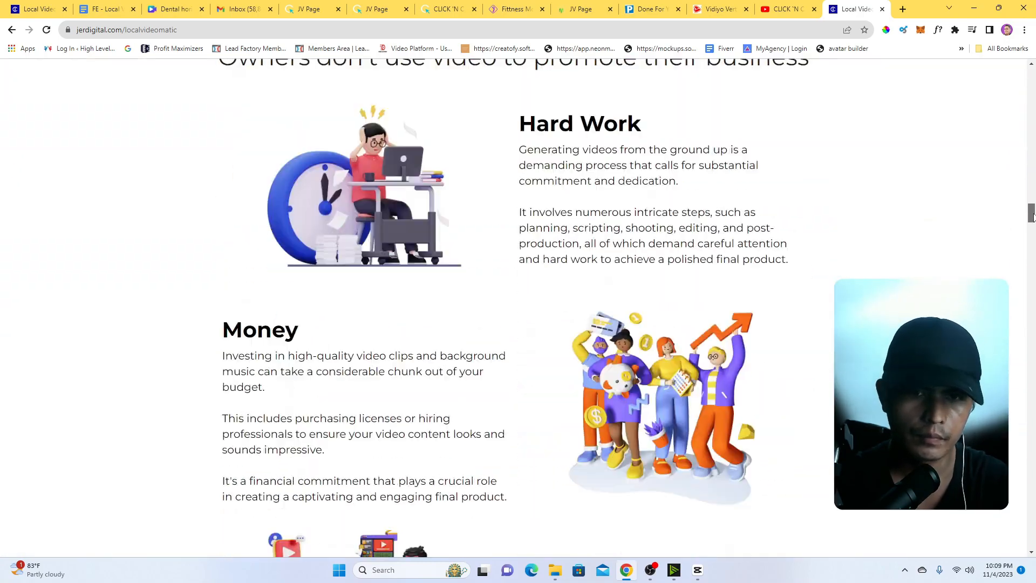
pyautogui.scroll(-3)
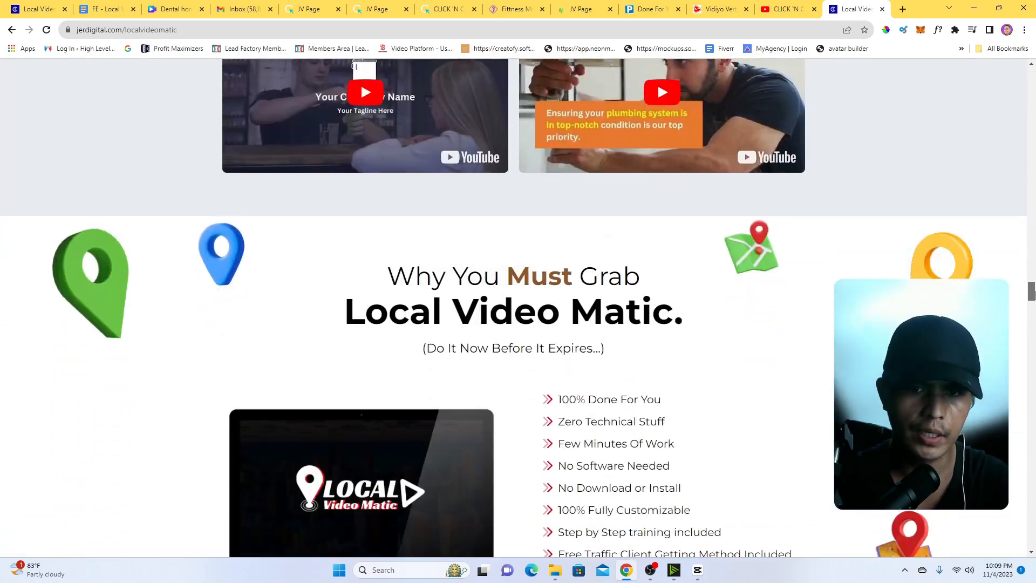
pyautogui.scroll(-3)
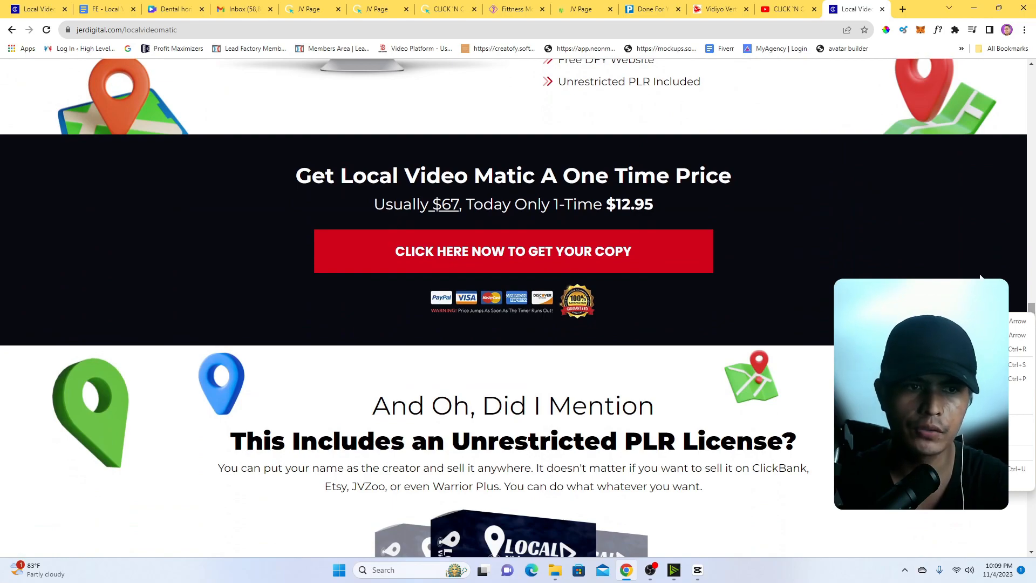
pyautogui.scroll(-3)
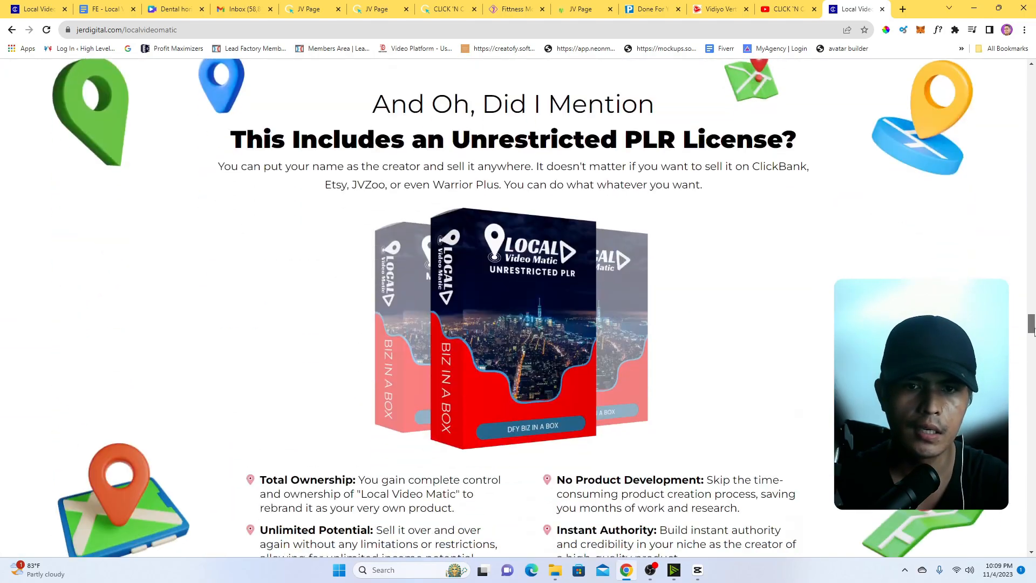
pyautogui.scroll(-3)
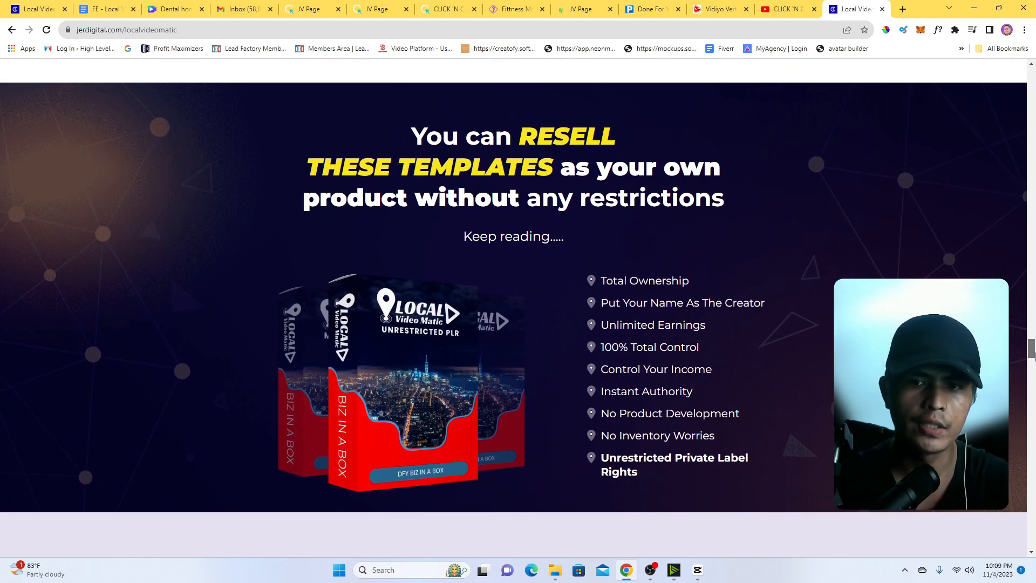
pyautogui.scroll(-3)
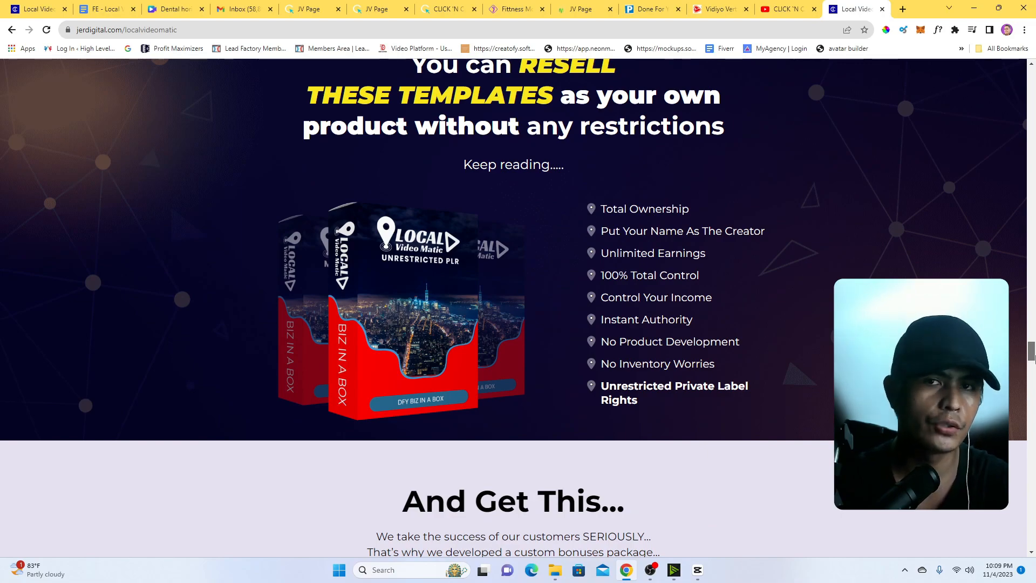
pyautogui.scroll(3)
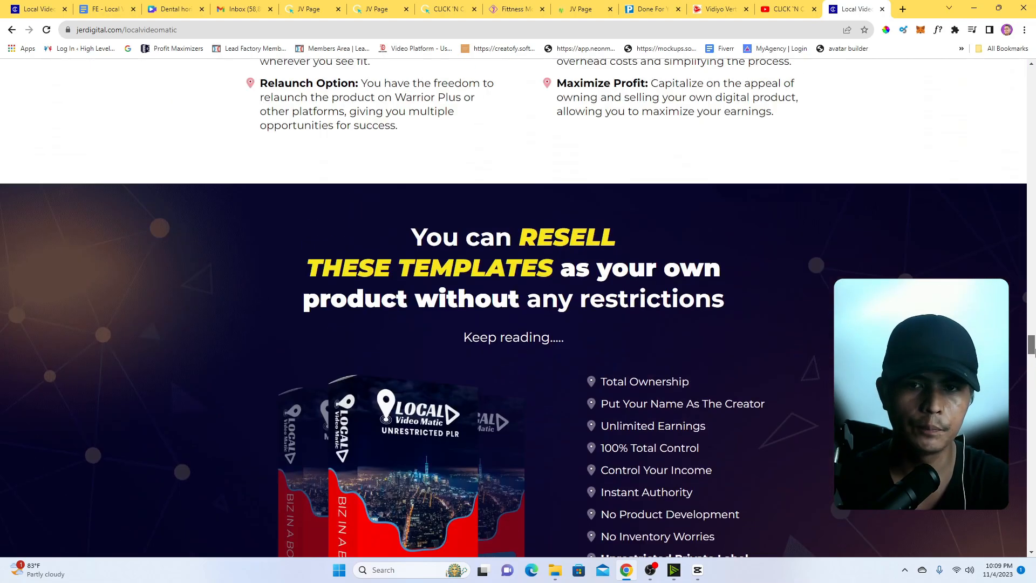
# - Keep scrolling down to the three-step free Canva account section
pyautogui.scroll(-3)
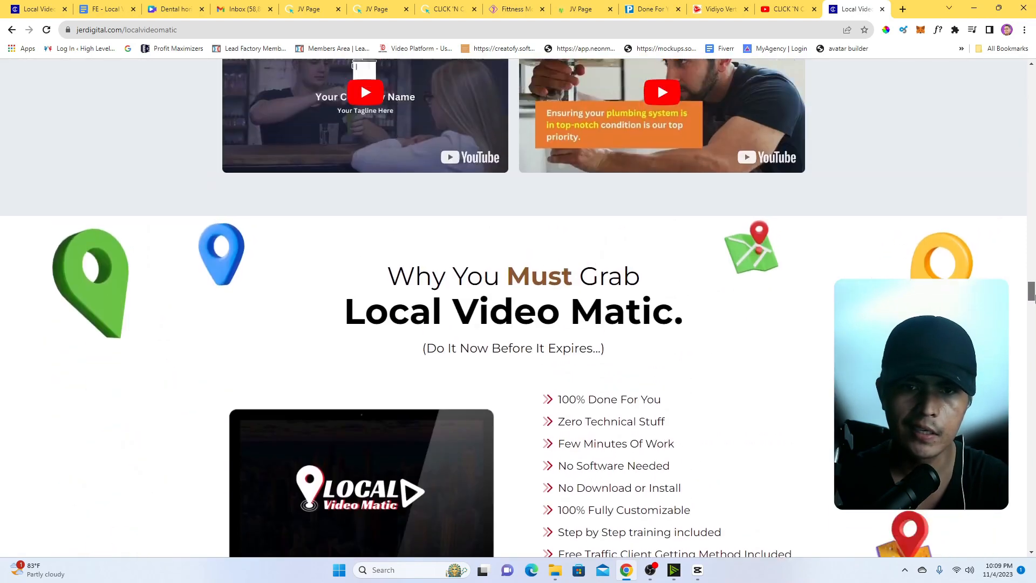
pyautogui.scroll(-3)
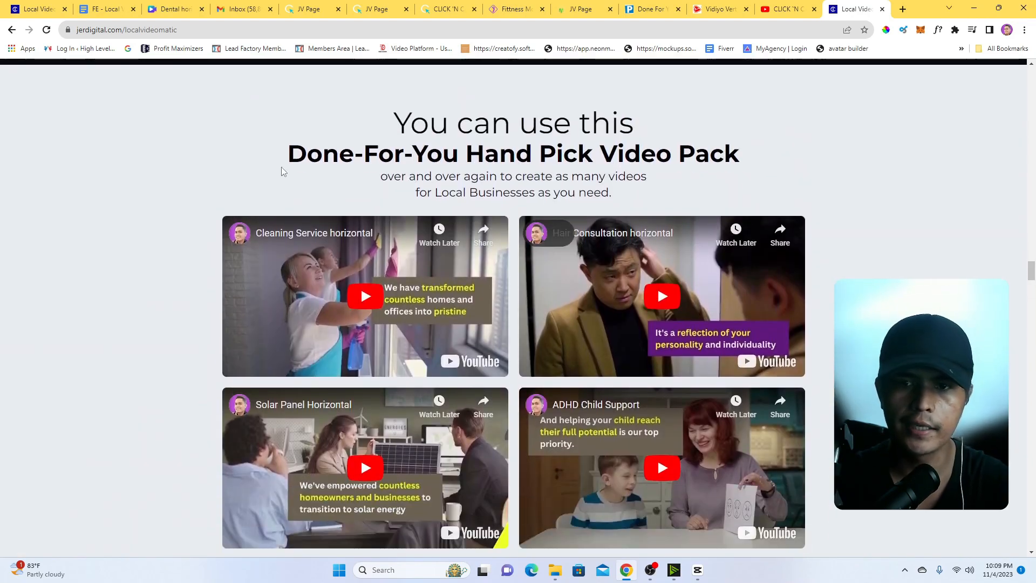
pyautogui.scroll(-3)
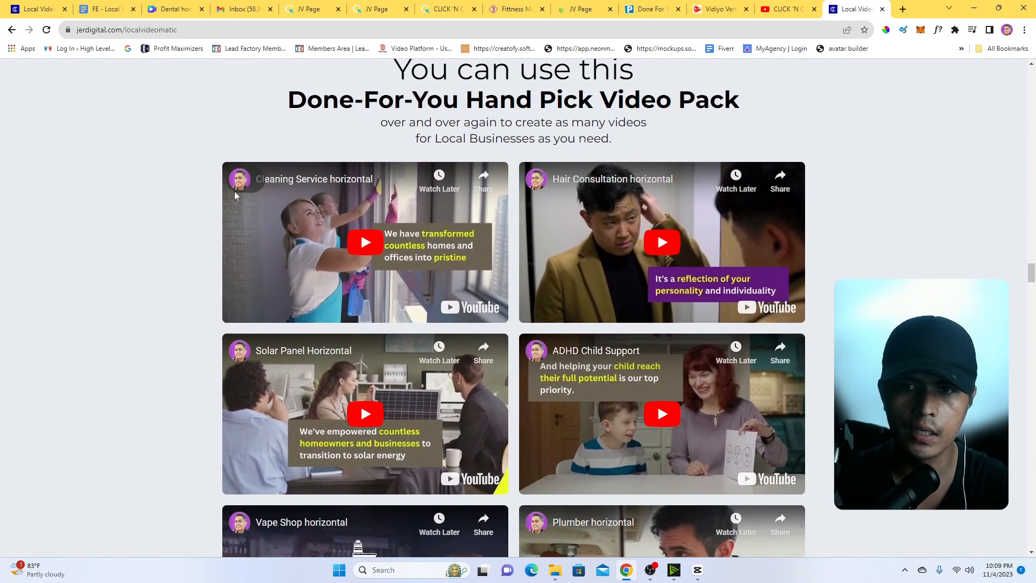
pyautogui.scroll(-3)
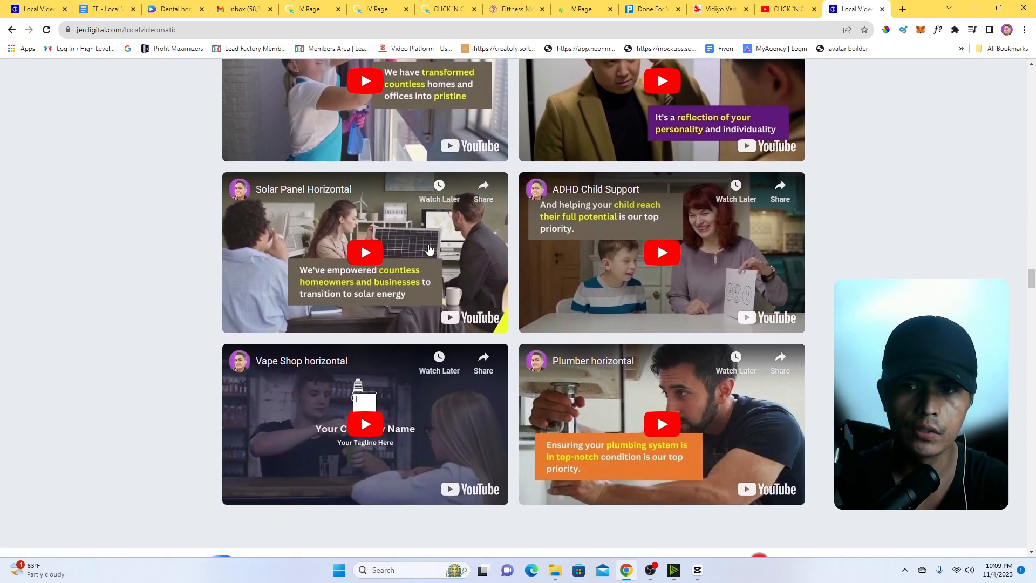
pyautogui.scroll(-3)
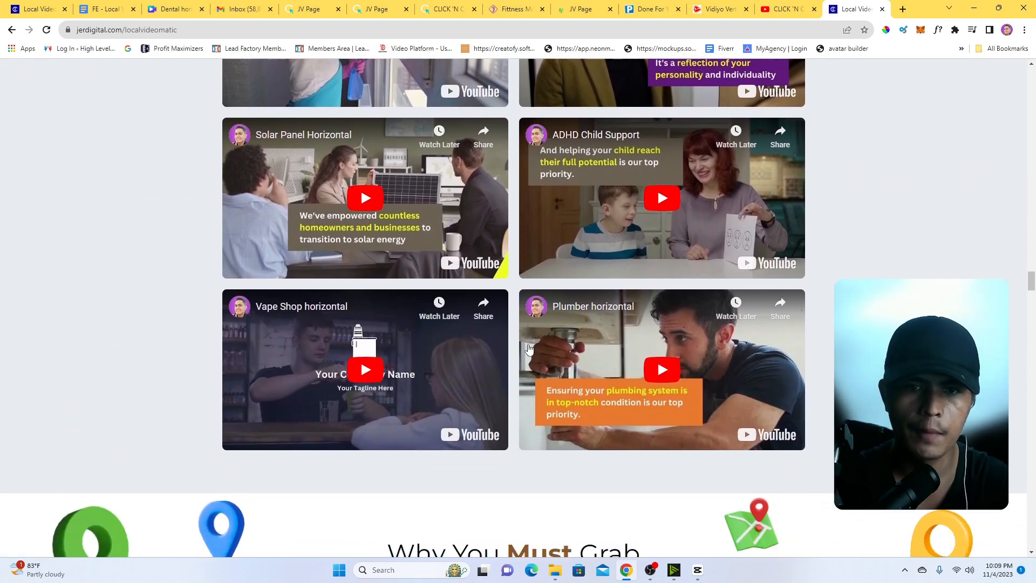
pyautogui.scroll(3)
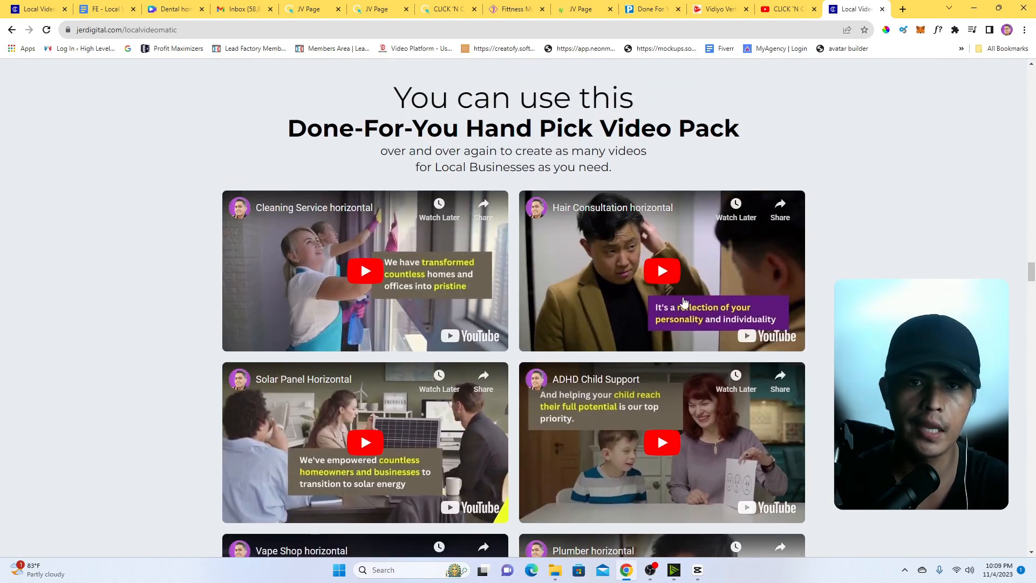
pyautogui.moveTo(620, 298)
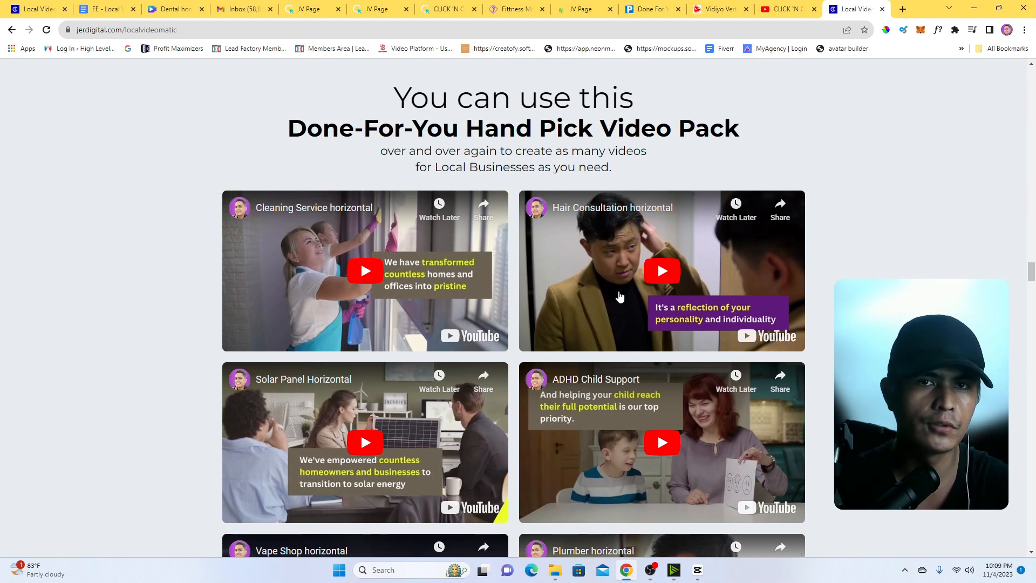
pyautogui.moveTo(419, 301)
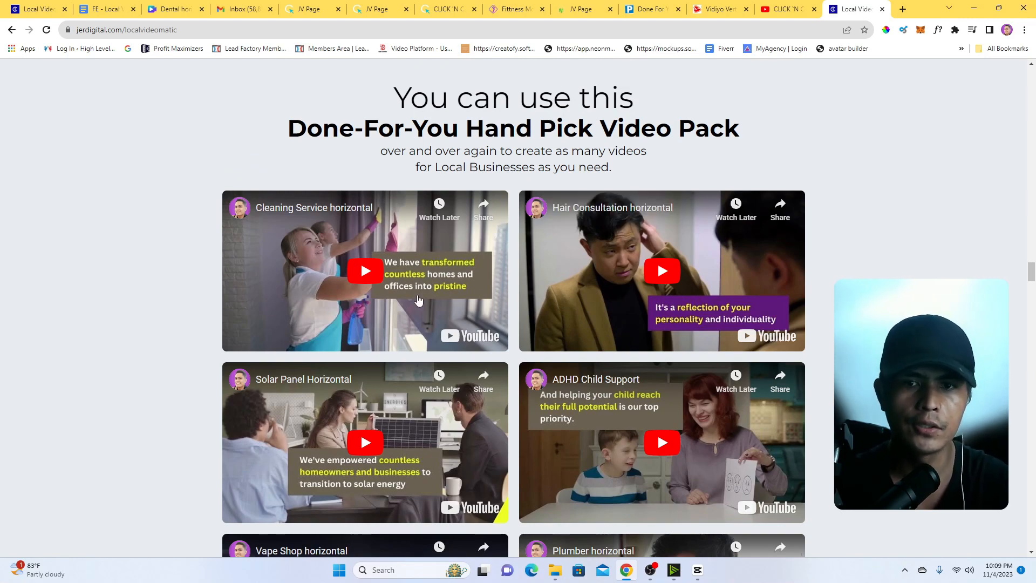
pyautogui.scroll(-3)
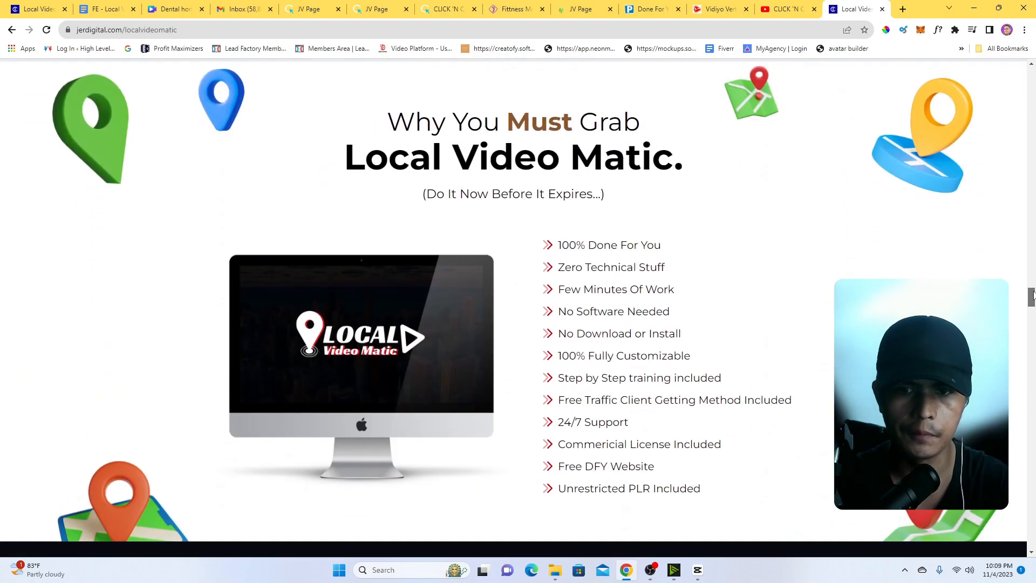
pyautogui.scroll(-3)
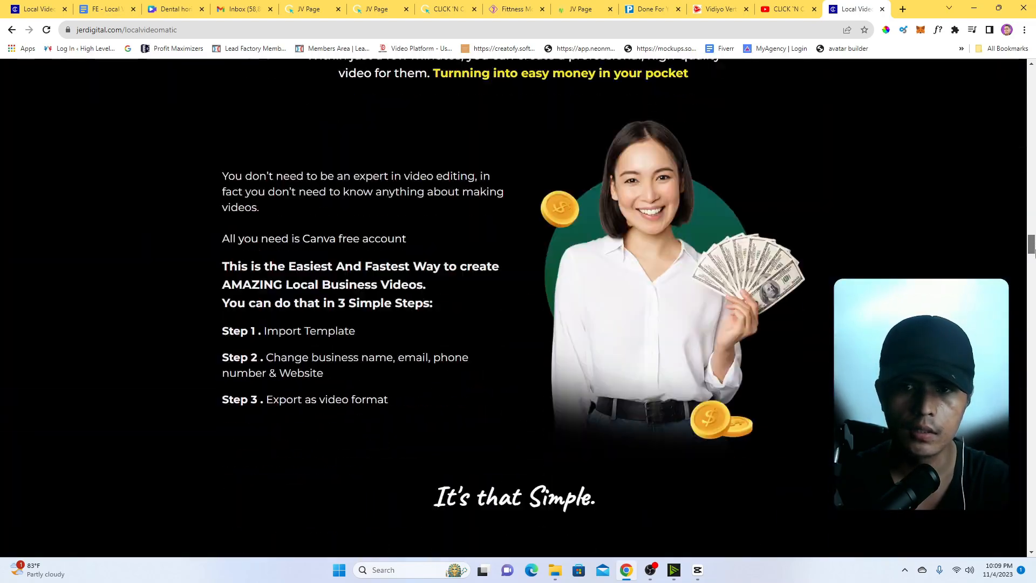
pyautogui.scroll(-3)
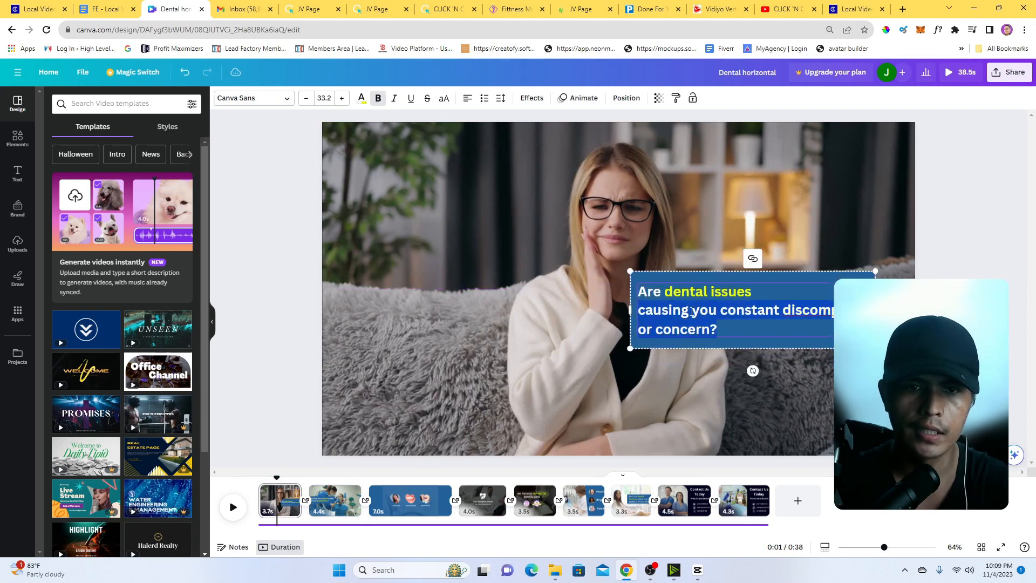
# - In the Dental horizontal template, open the Contact Us Today scene and select the dentists' photo
pyautogui.click(684, 501)
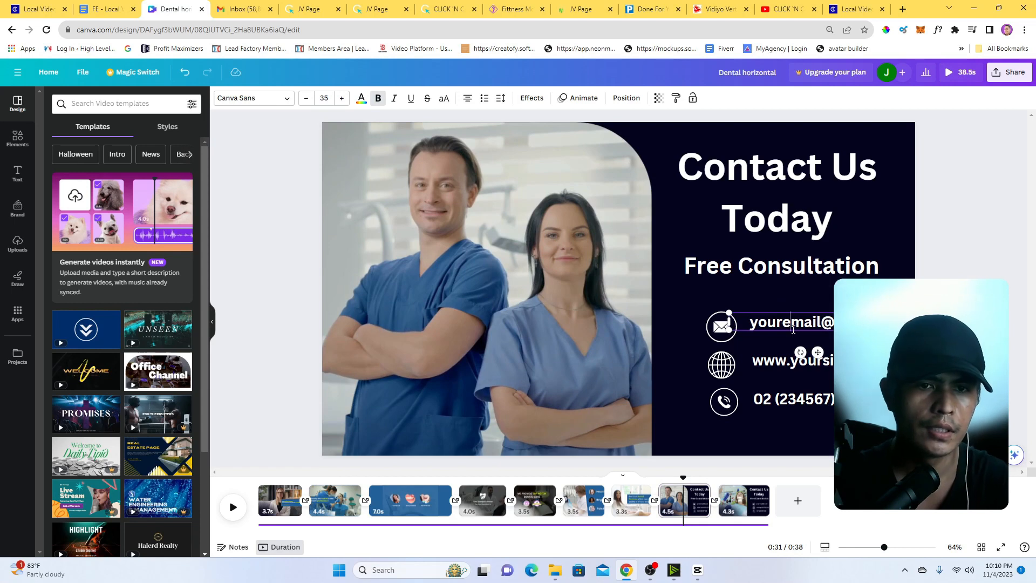
pyautogui.click(791, 360)
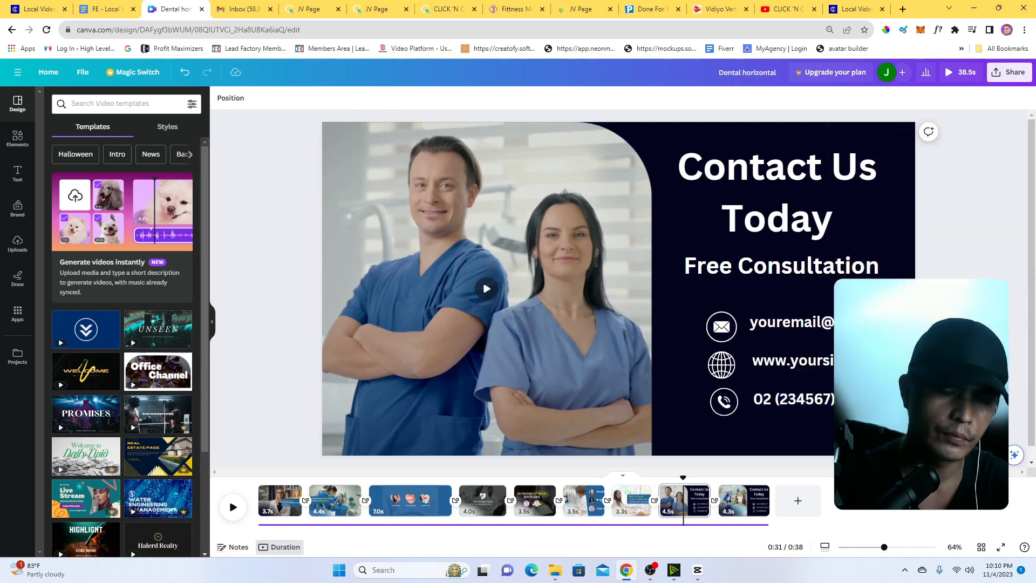
pyautogui.click(487, 288)
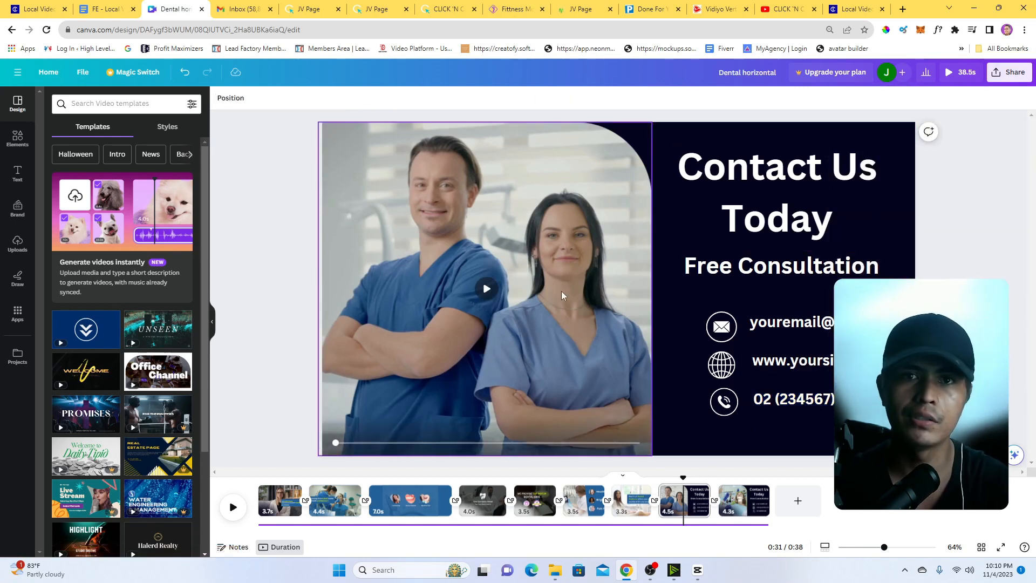
pyautogui.click(805, 158)
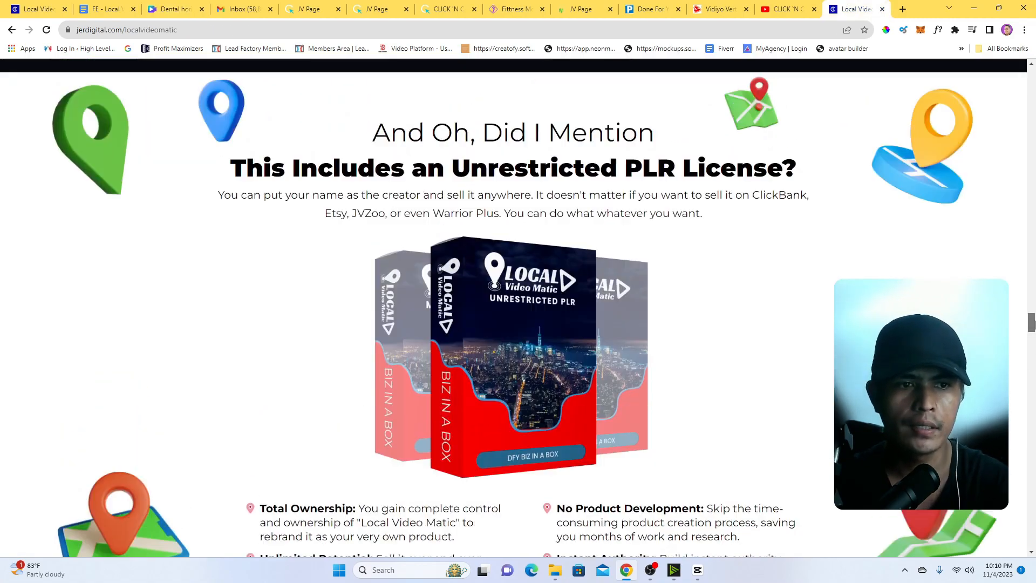
# - Scroll through the PLR licence and pricing sections, then switch to the Vidiyo Vertical tab
pyautogui.scroll(-3)
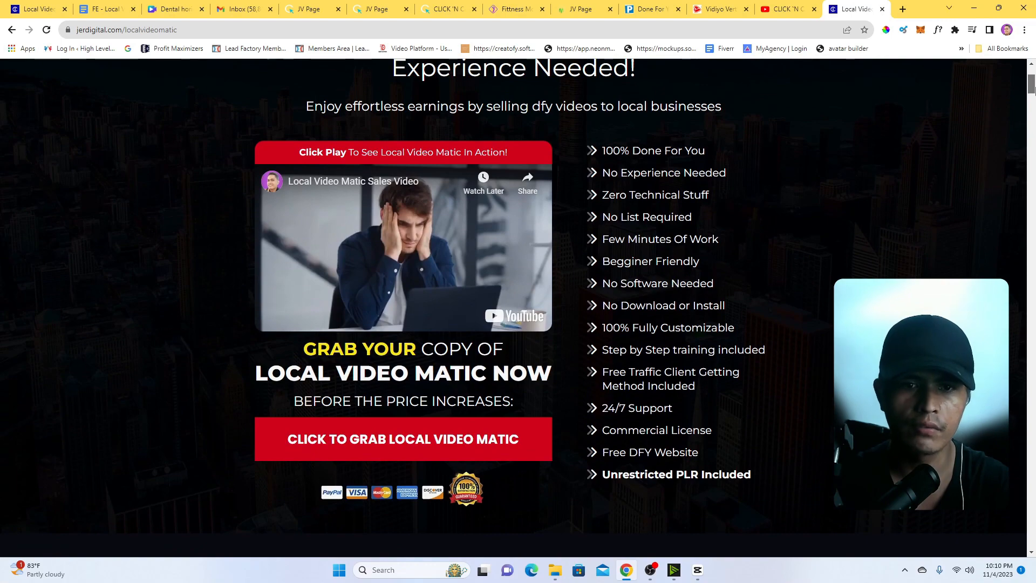
pyautogui.scroll(3)
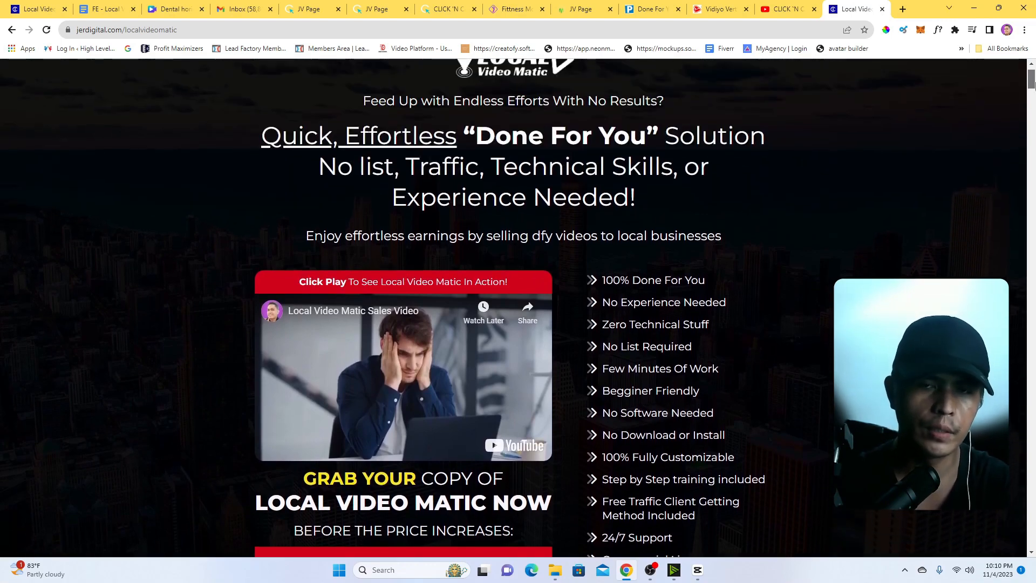
pyautogui.scroll(-3)
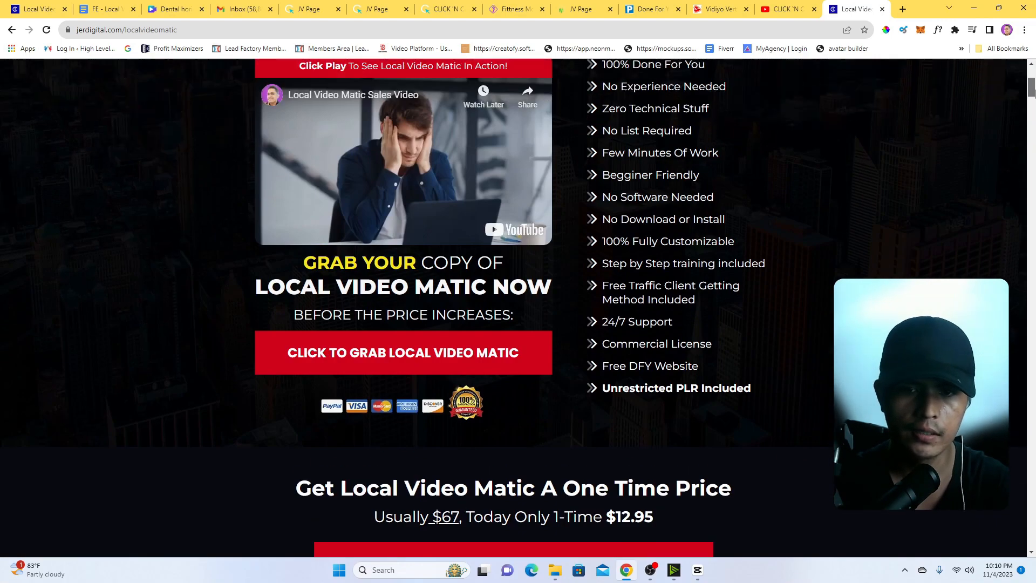
pyautogui.scroll(3)
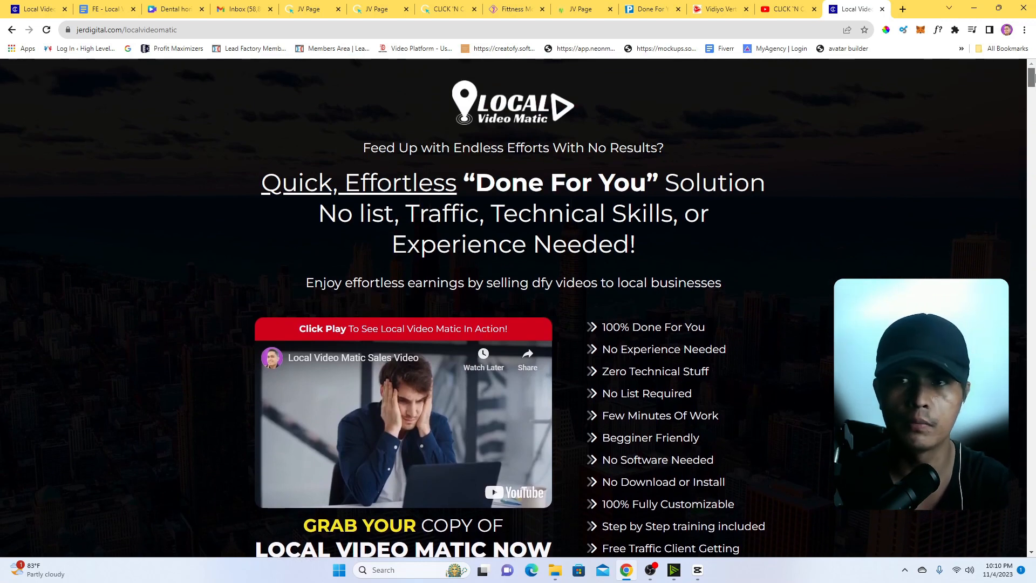
pyautogui.click(716, 9)
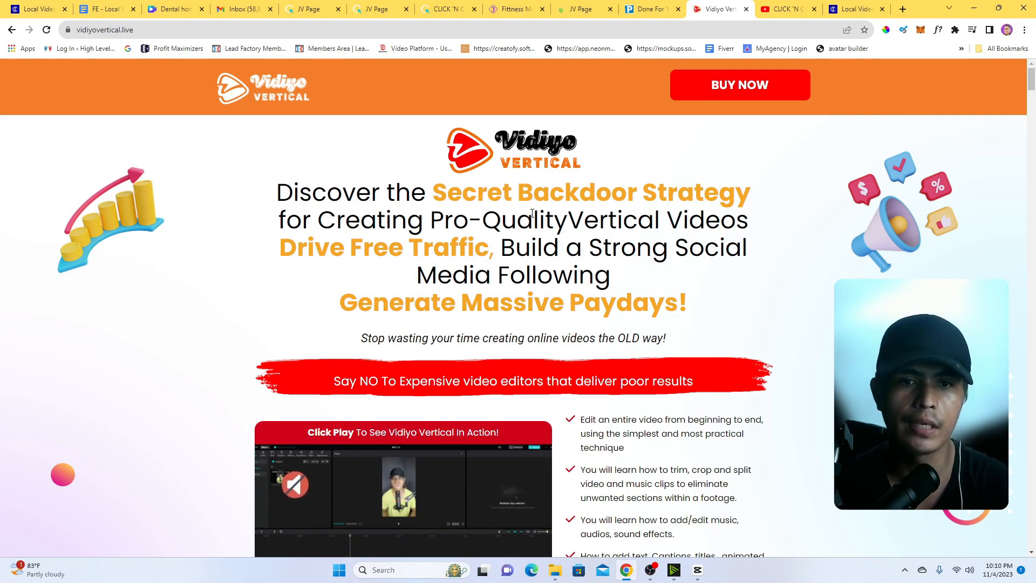
# - Scroll through the Vidiyo Vertical page, then return to the CLICK 'N CASHIN tab
pyautogui.scroll(-3)
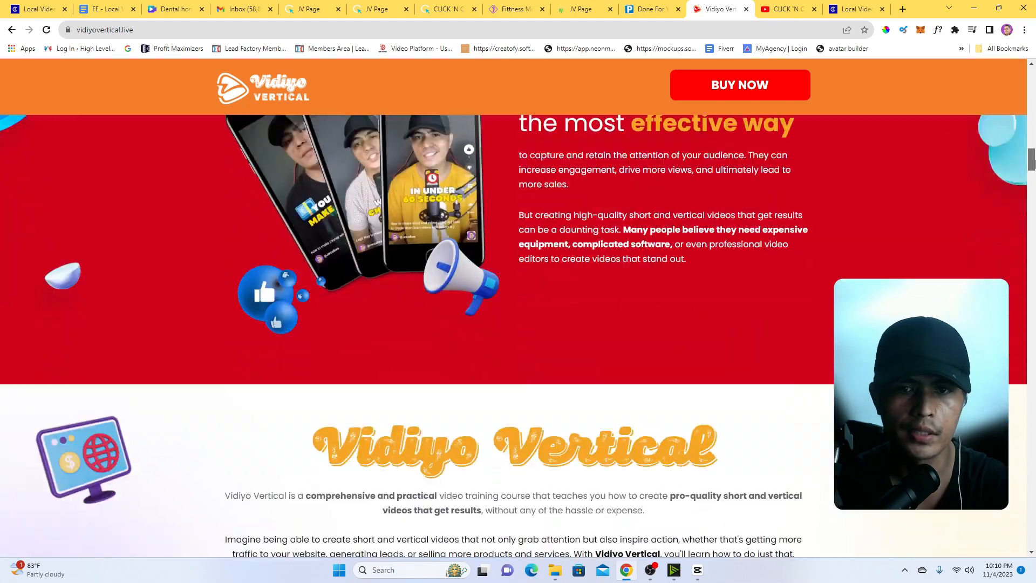
pyautogui.scroll(3)
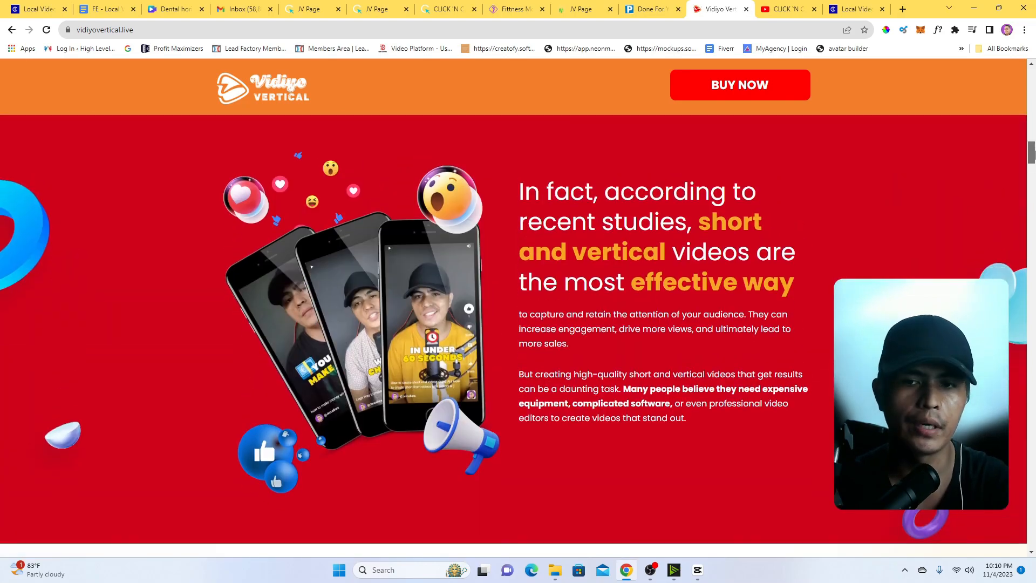
pyautogui.scroll(-3)
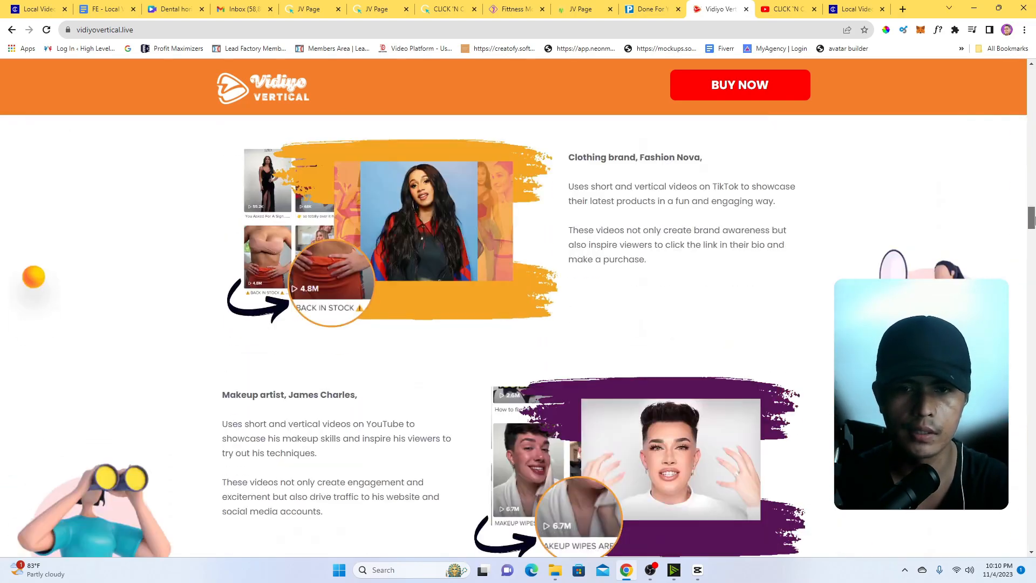
pyautogui.scroll(-3)
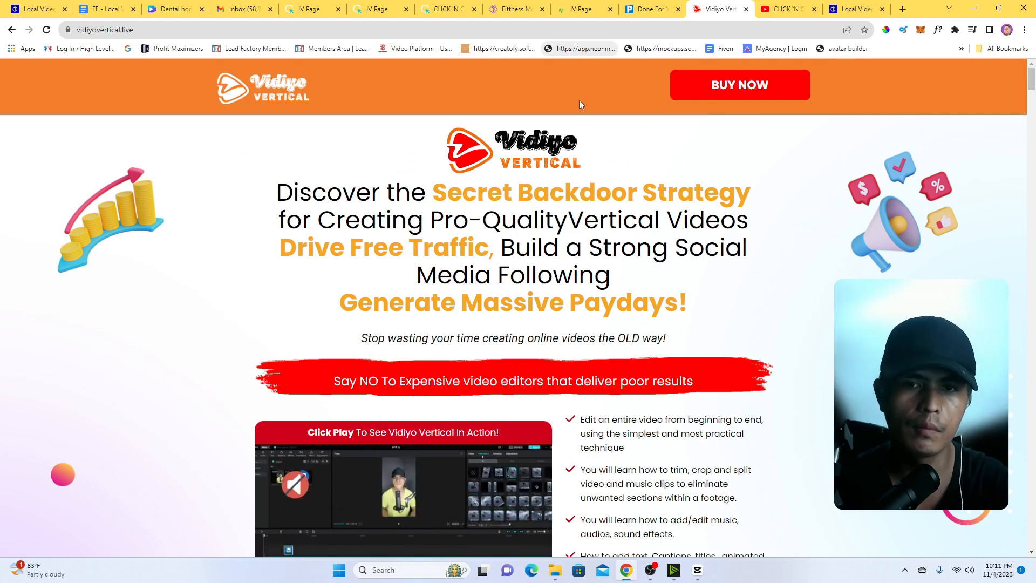
pyautogui.click(448, 9)
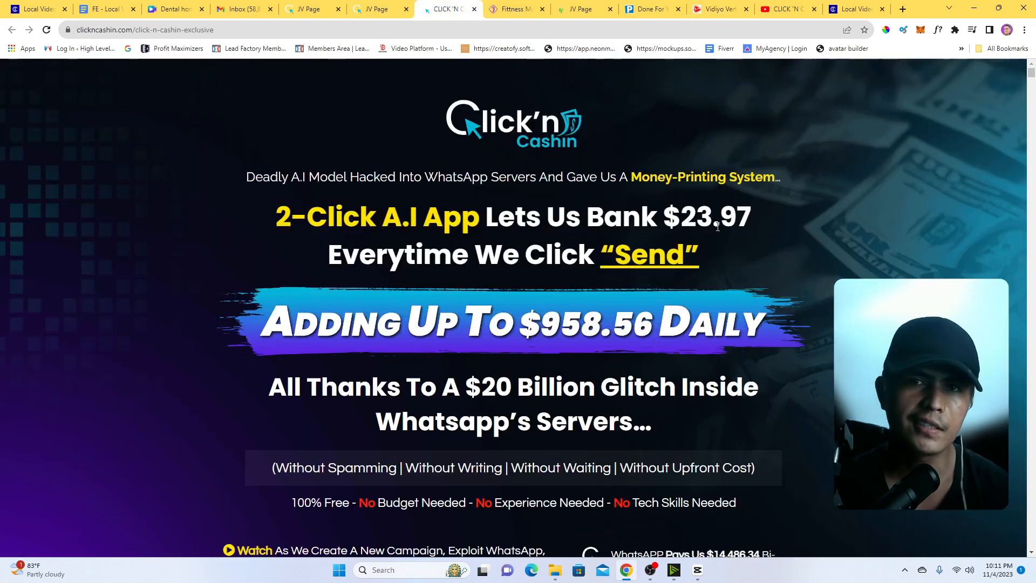